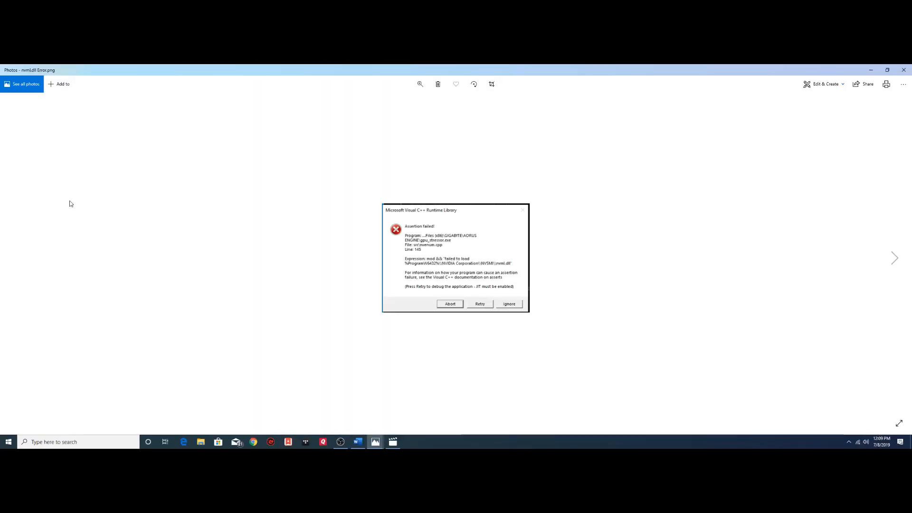
mouse_move(485, 253)
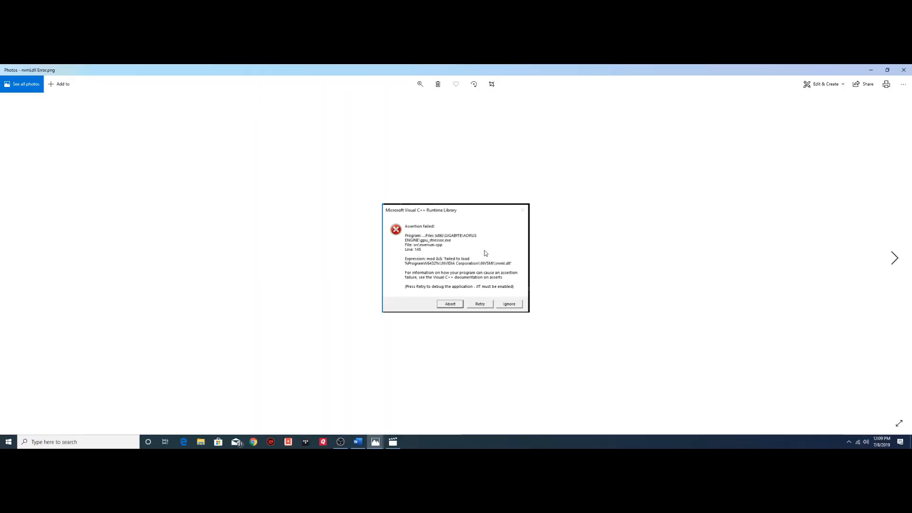
mouse_move(551, 293)
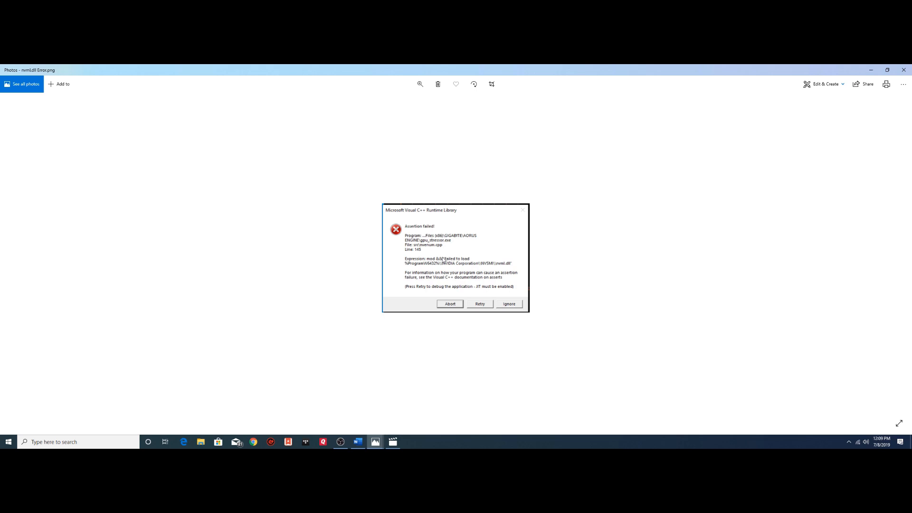
mouse_move(545, 259)
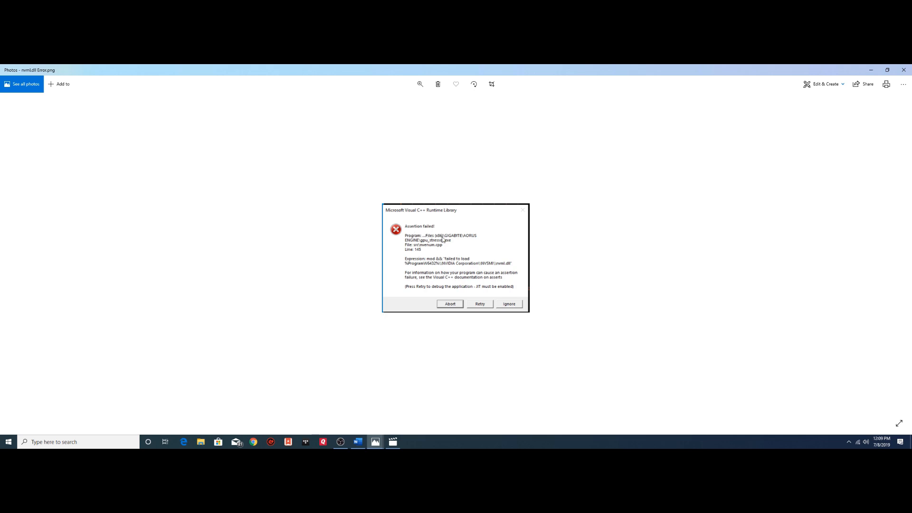
mouse_move(502, 269)
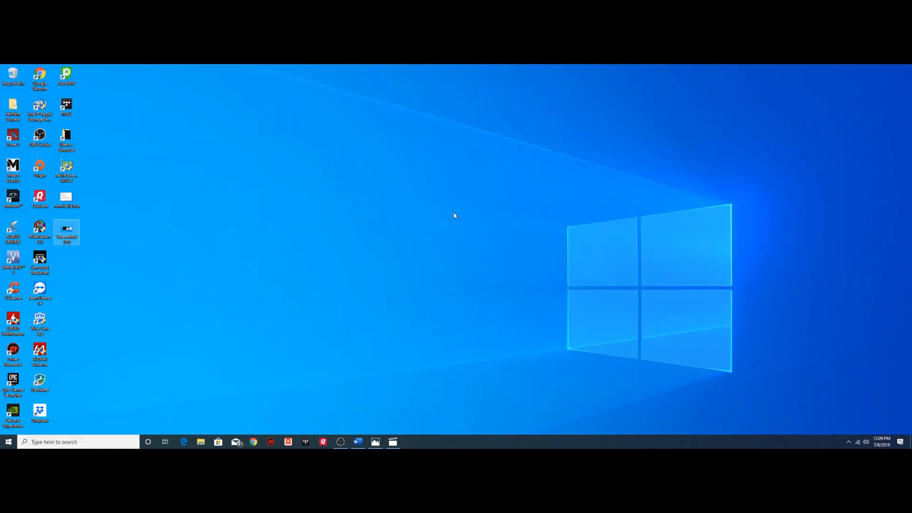
mouse_move(201, 441)
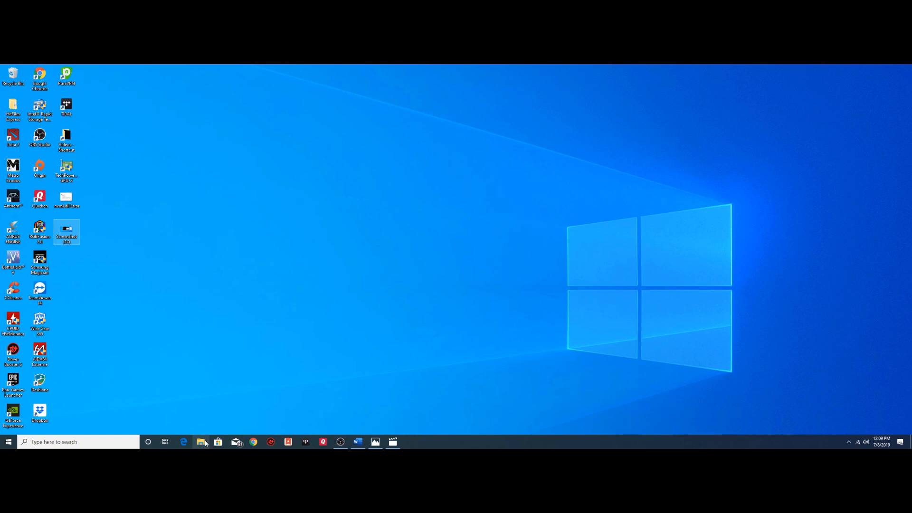
mouse_move(201, 443)
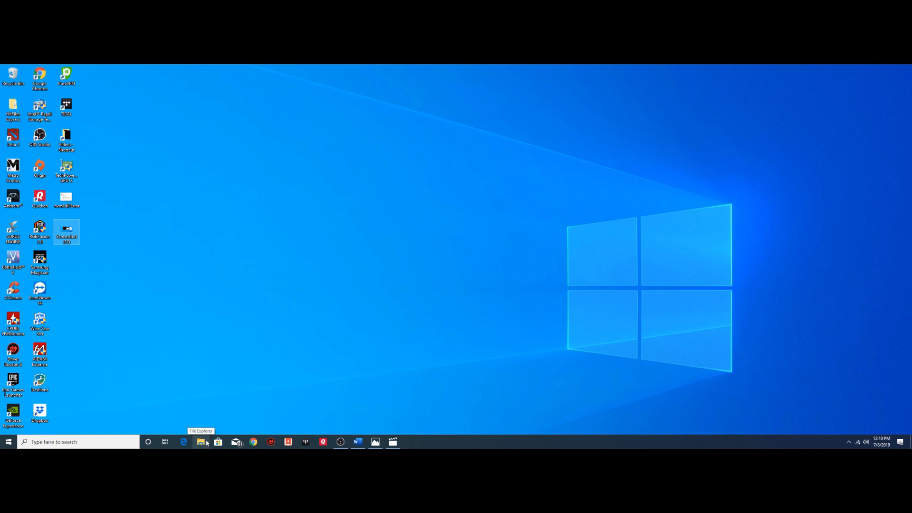
Open File Explorer from the taskbar
click(200, 442)
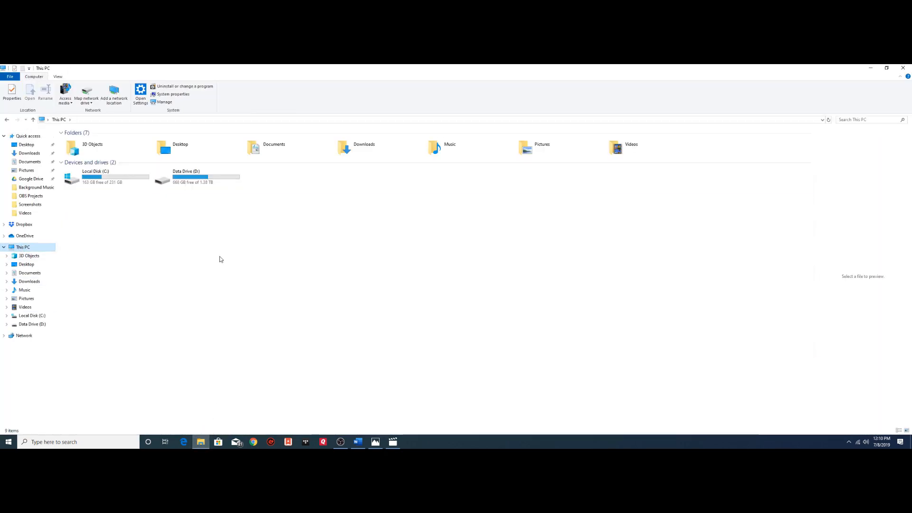
Navigate Local Disk (C:) > Windows > System32 and focus the search box
click(105, 177)
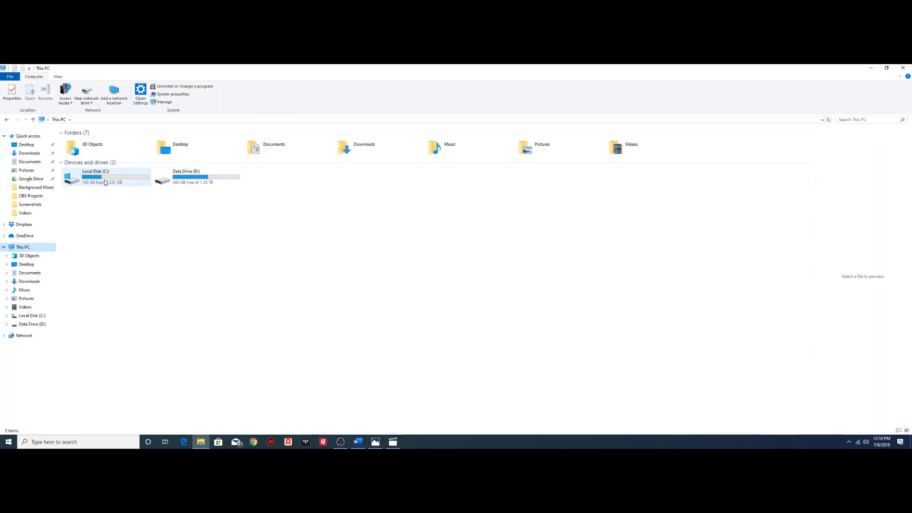
double_click(95, 176)
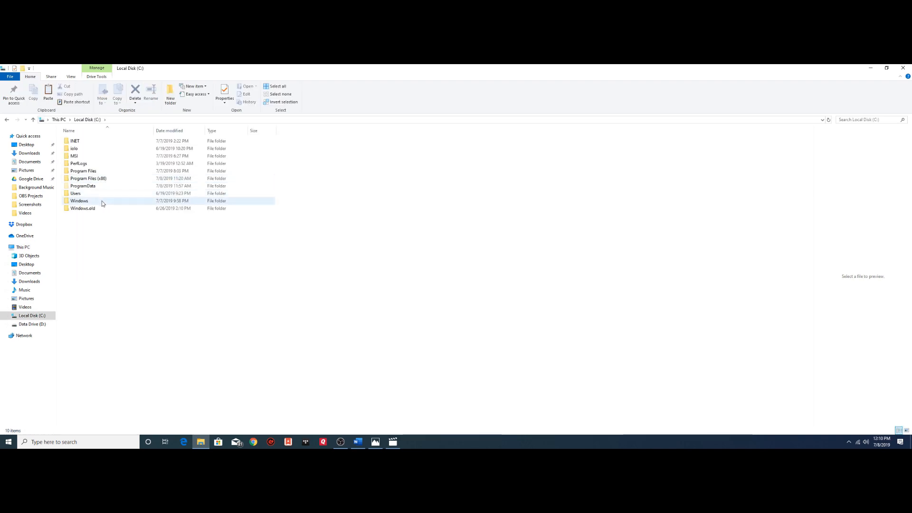
double_click(80, 200)
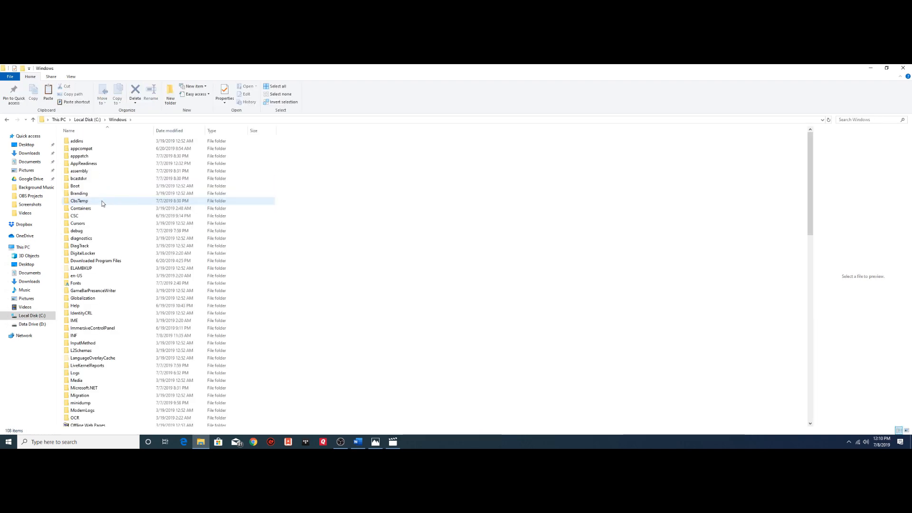
scroll(down, 3)
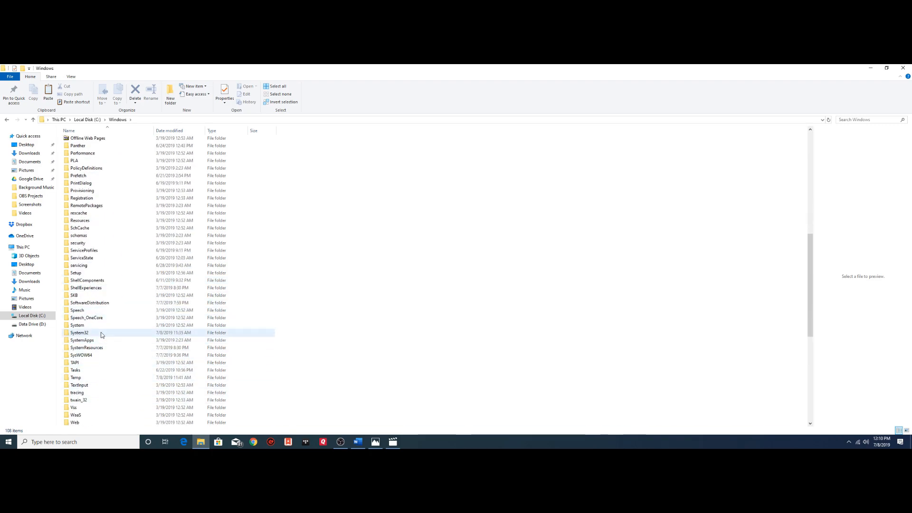
double_click(79, 332)
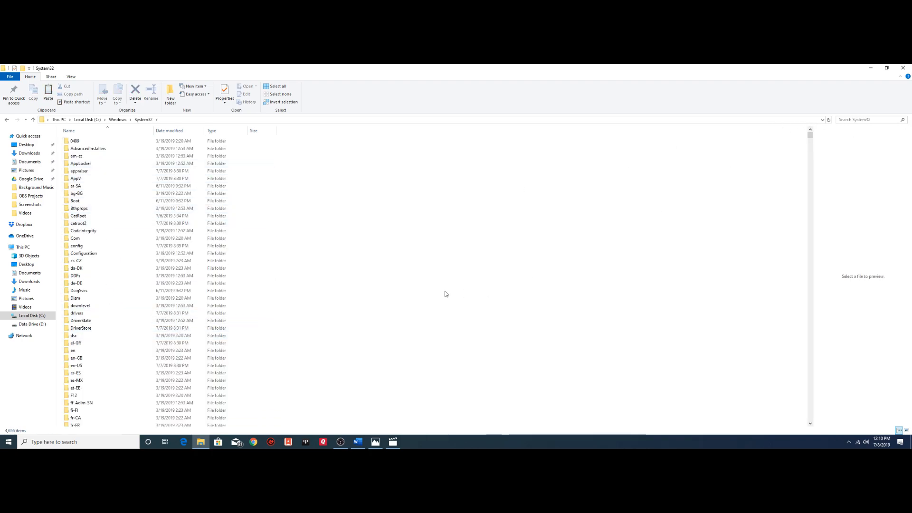
scroll(down, 3)
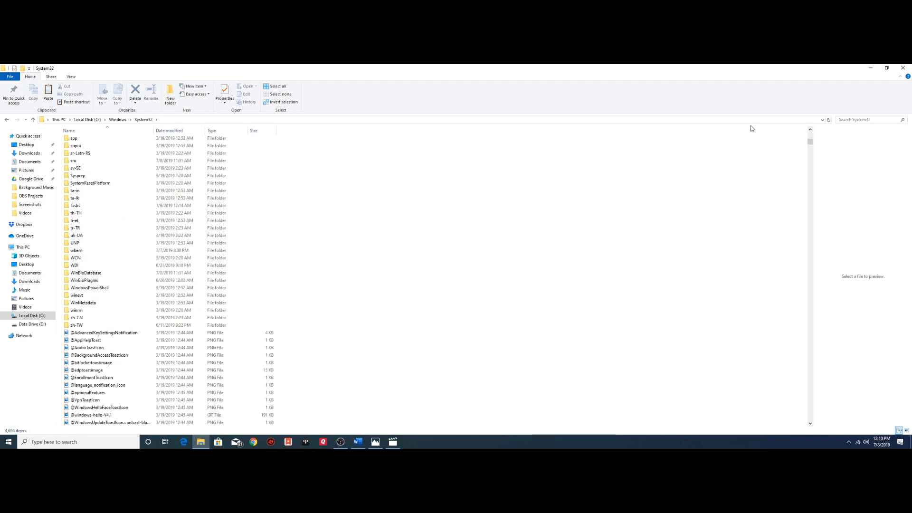
click(860, 119)
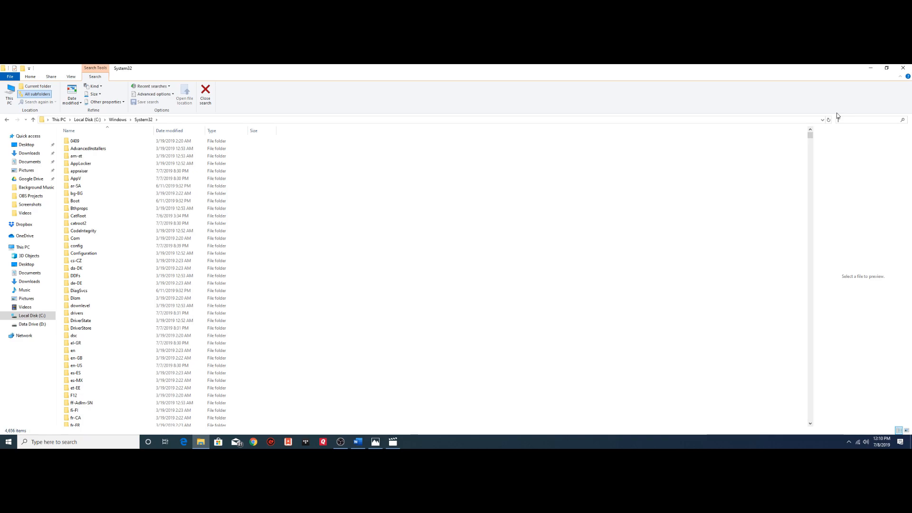
Search System32 for 'nvml.' and select the nvml.dll located directly in System32
text(n)
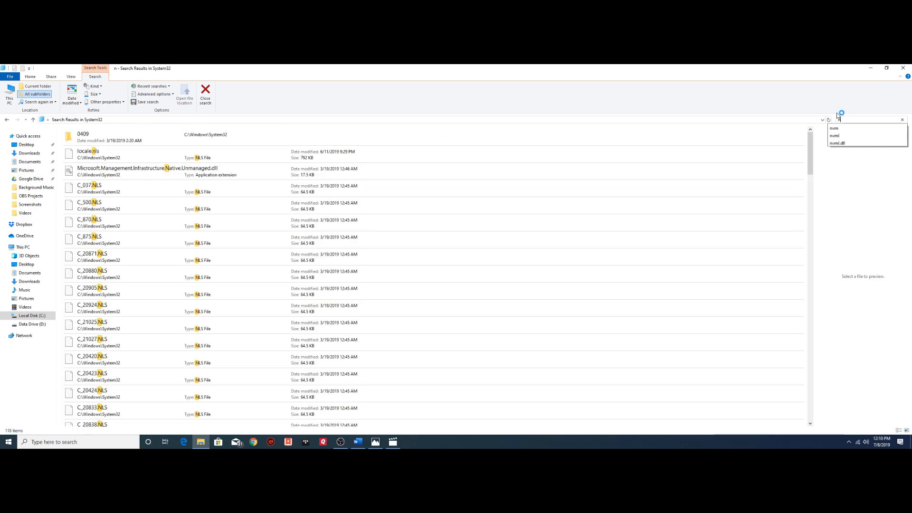
text(vml)
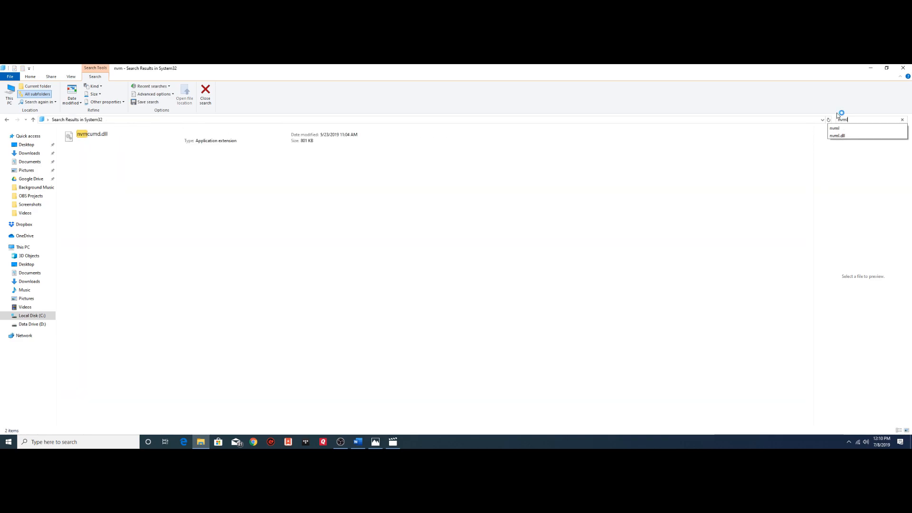
text(nvml.)
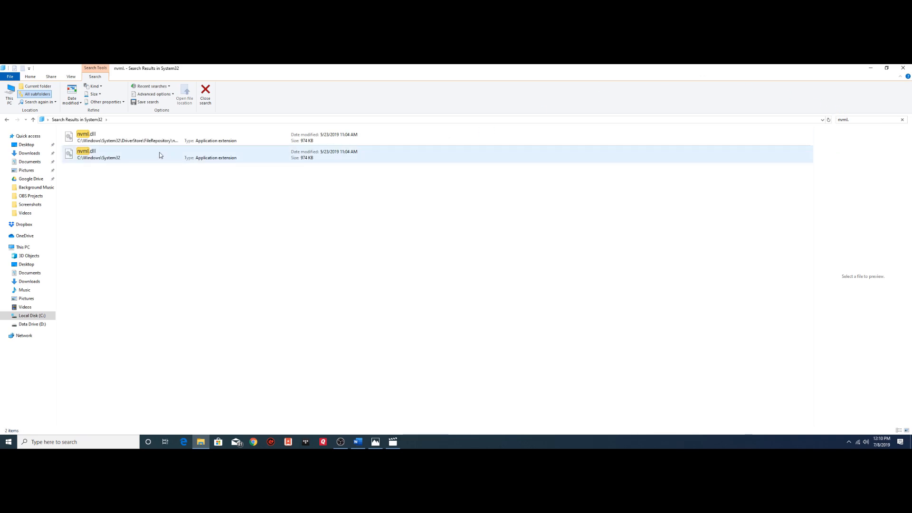
click(146, 141)
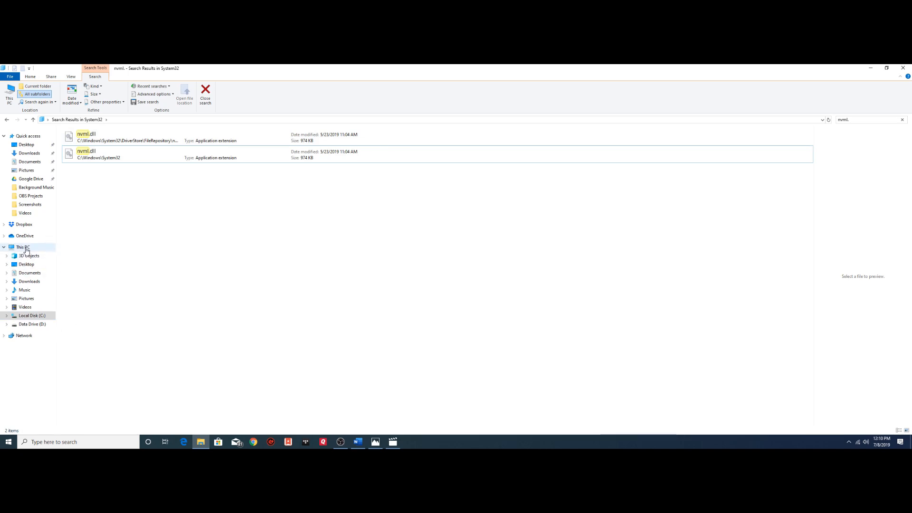
Go from This PC through Local Disk (C:) and Program Files into NVIDIA Corporation
click(22, 247)
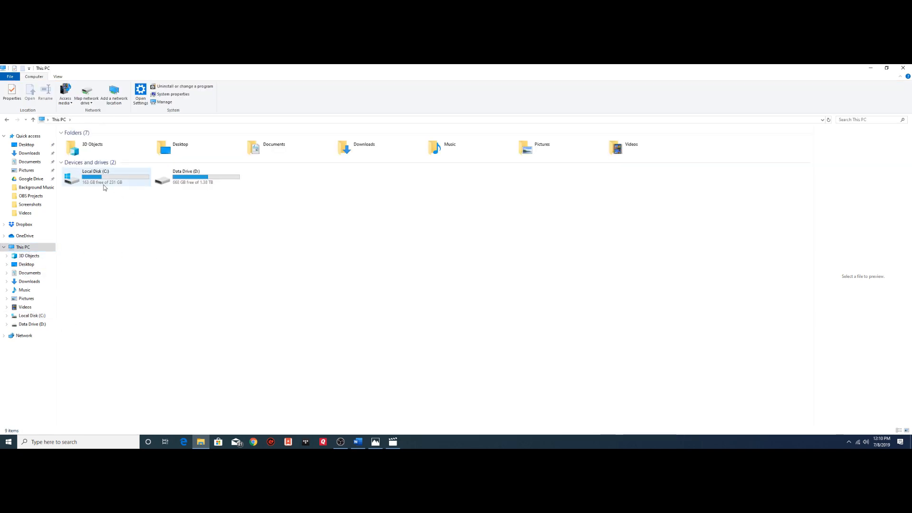
double_click(96, 176)
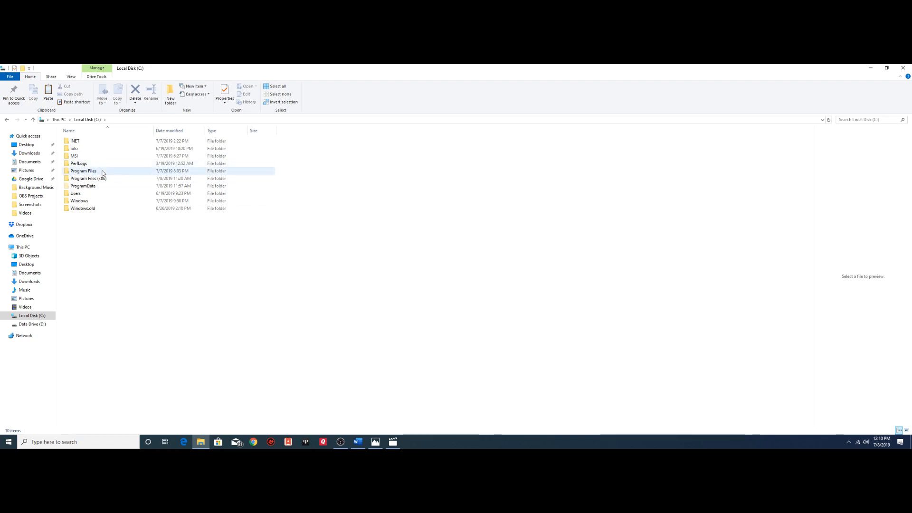
double_click(83, 171)
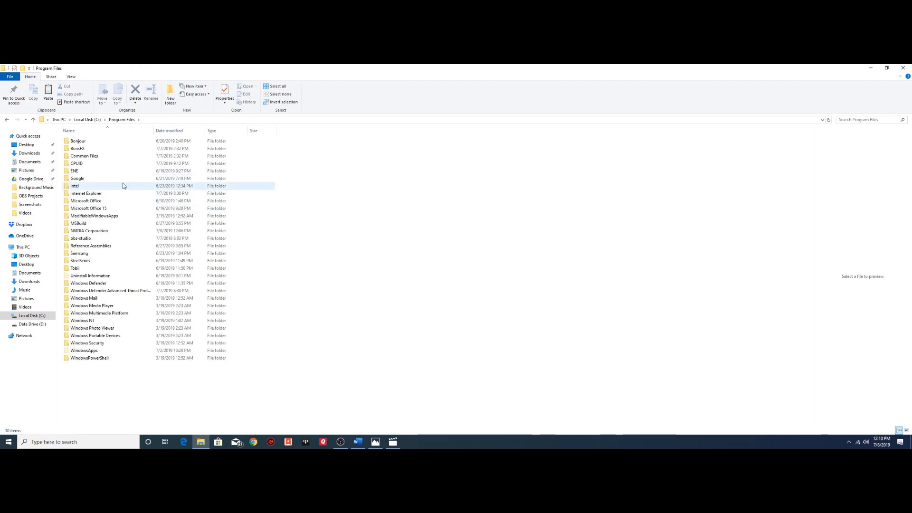
click(113, 230)
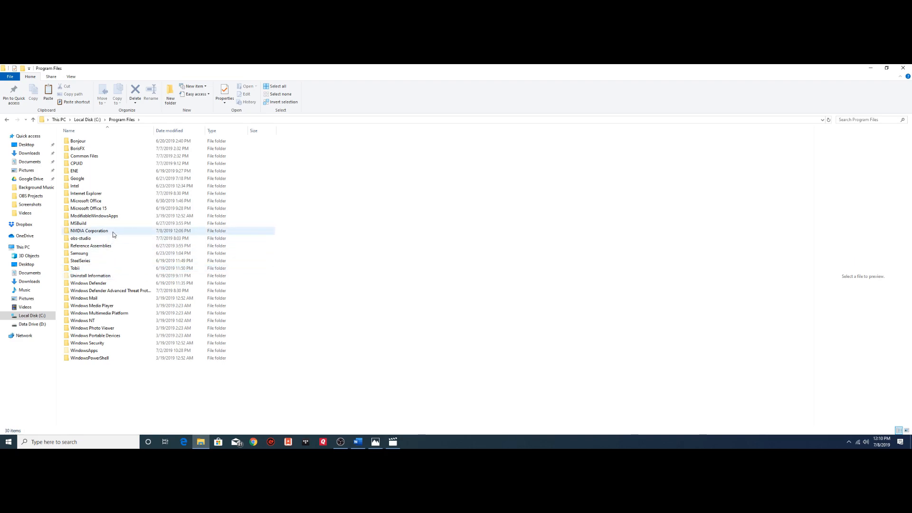
double_click(89, 230)
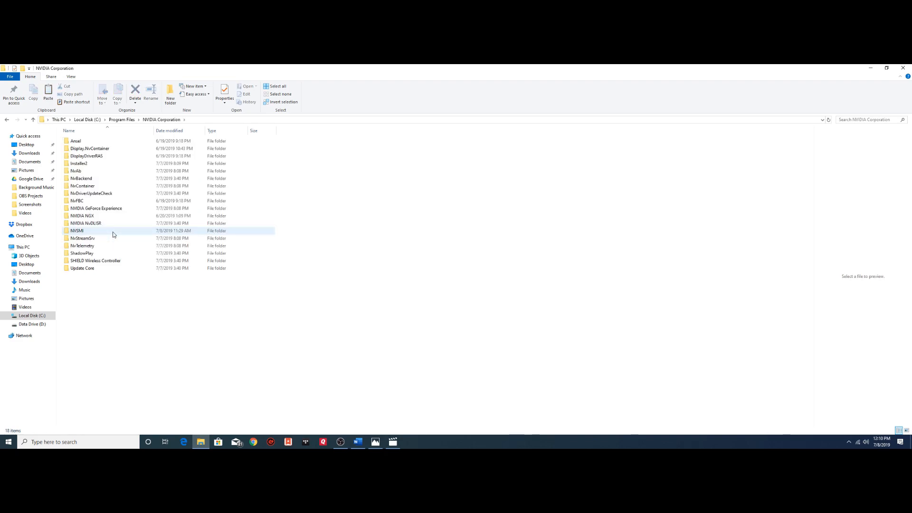
mouse_move(93, 230)
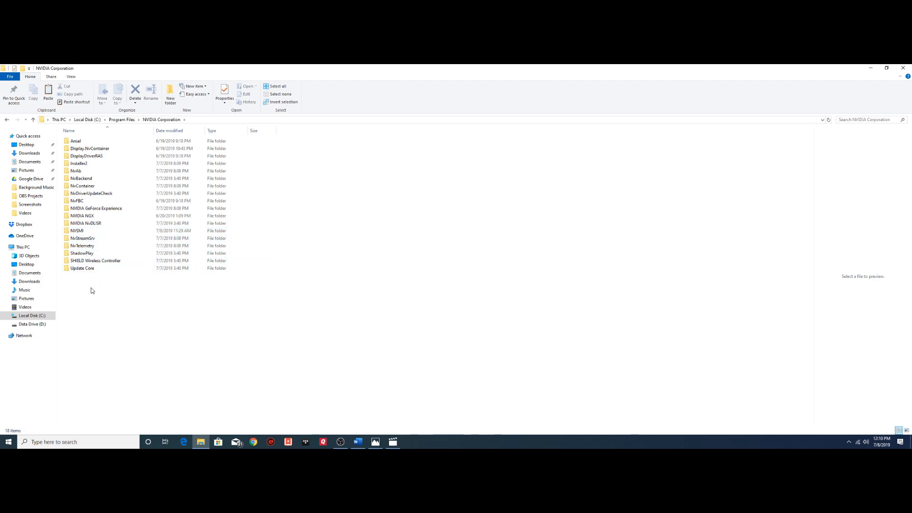
Create a new folder and name it NVSMI
right_click(92, 290)
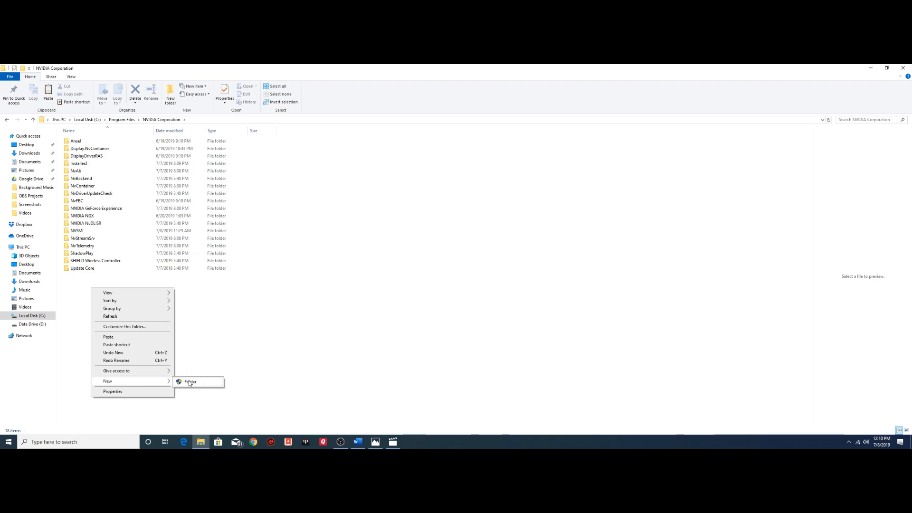
click(190, 382)
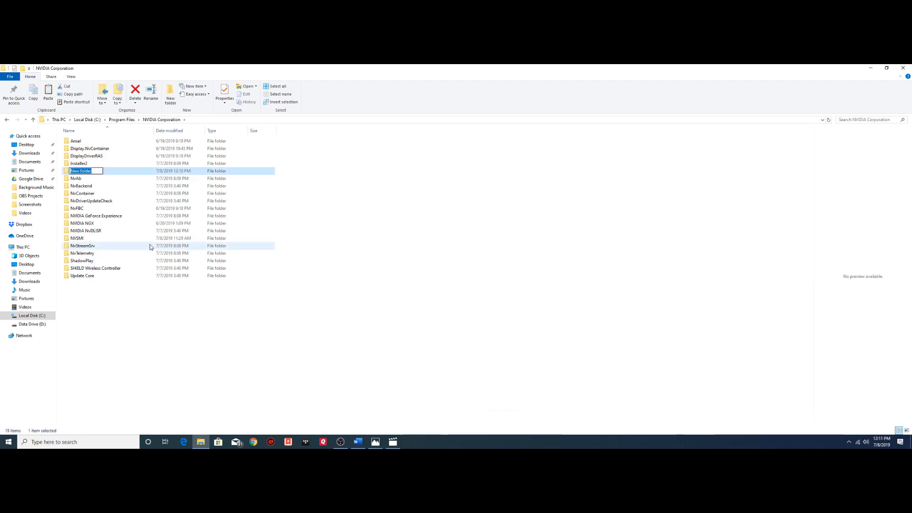
text(NVSMI)
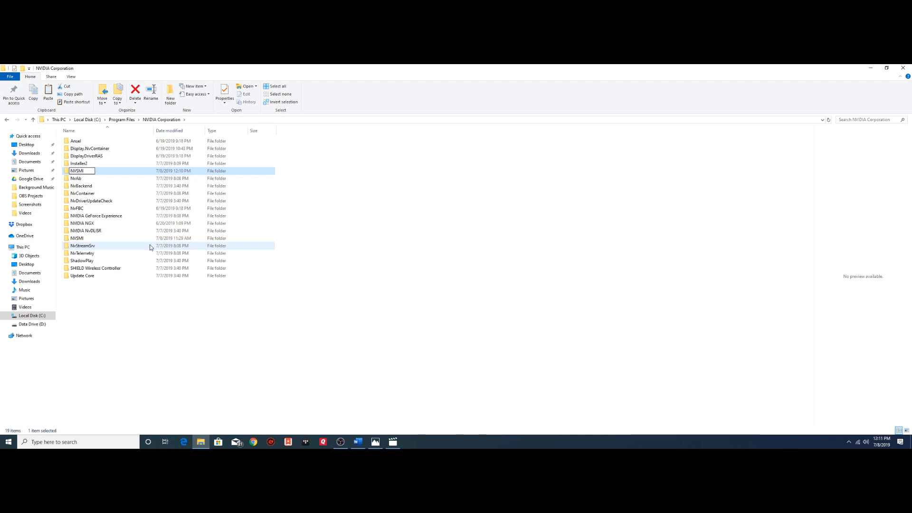
mouse_move(182, 398)
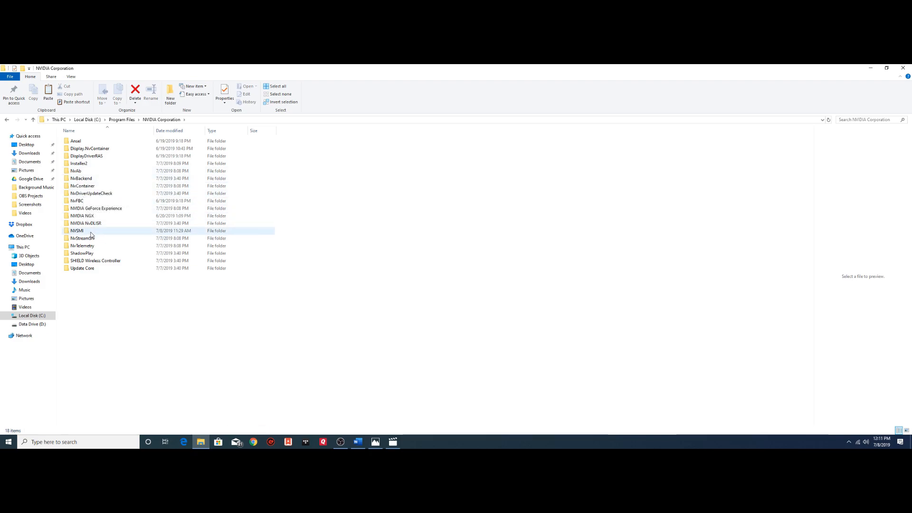
Paste nvml.dll into NVSMI, replacing the existing file and granting admin permission
double_click(77, 230)
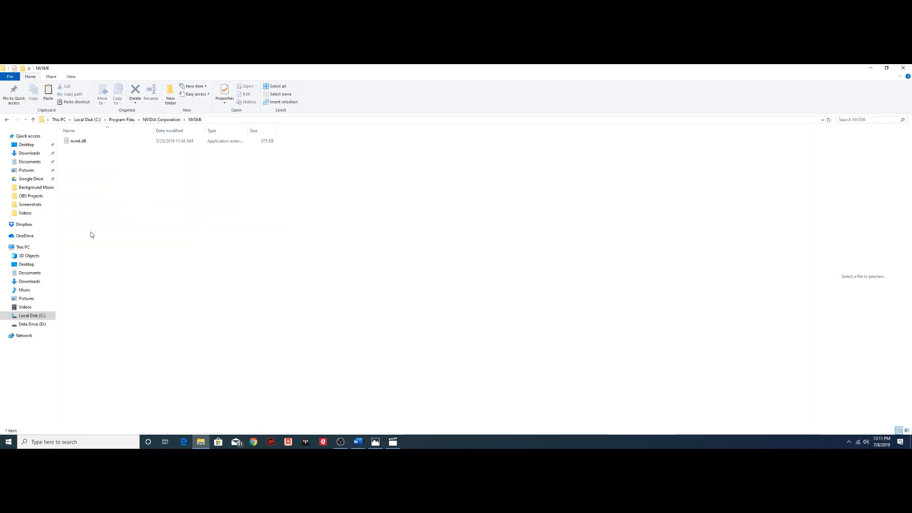
mouse_move(111, 191)
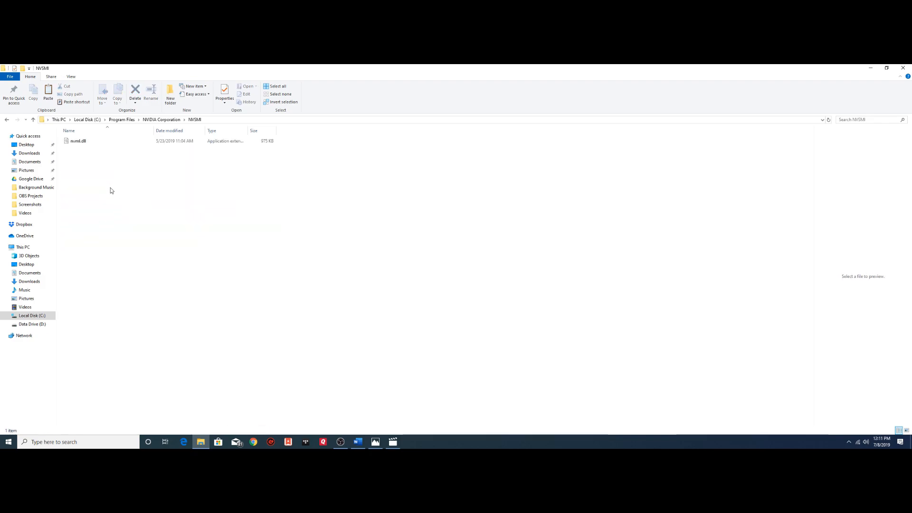
mouse_move(121, 209)
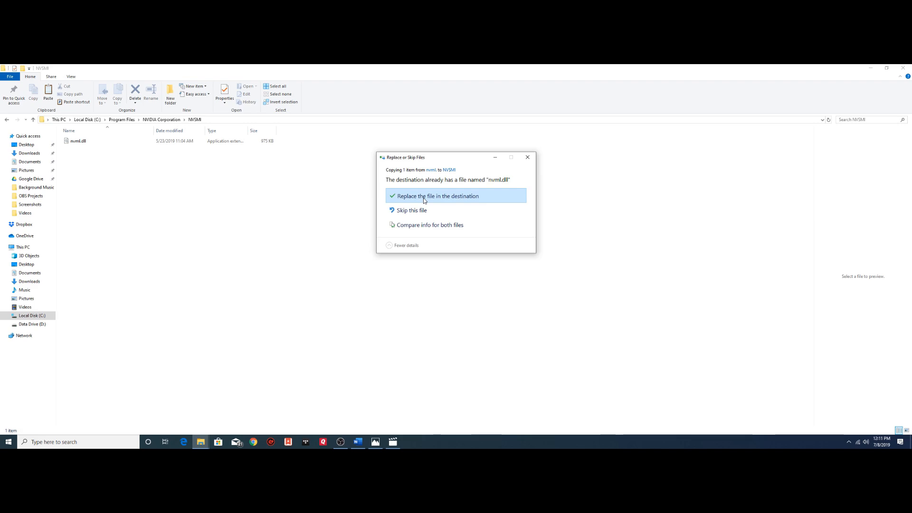
click(437, 196)
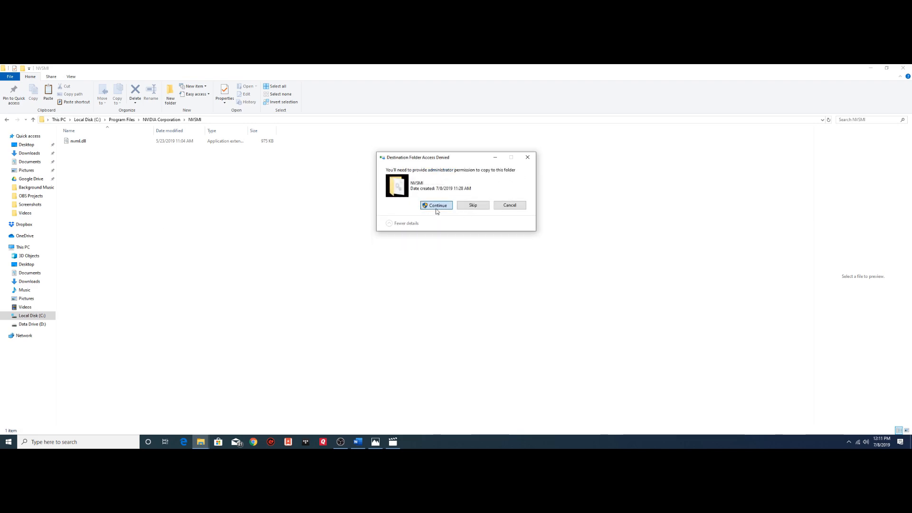
click(435, 204)
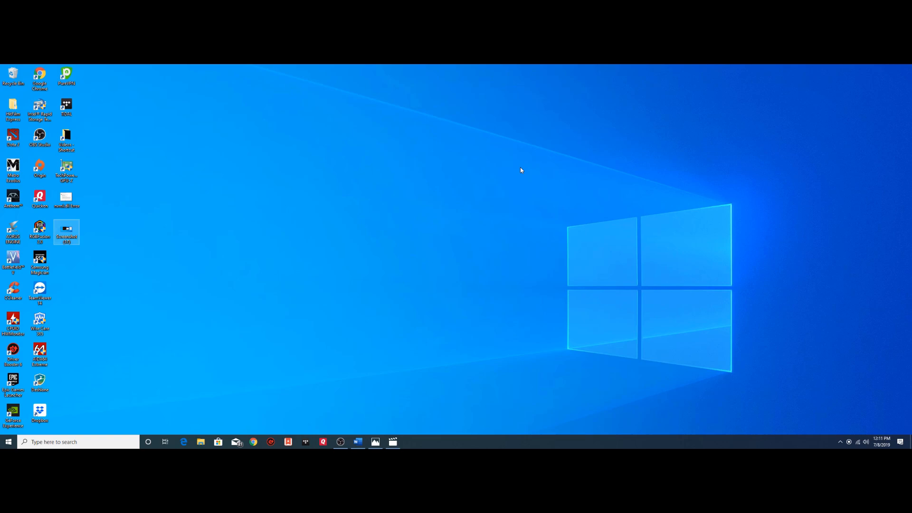
mouse_move(357, 436)
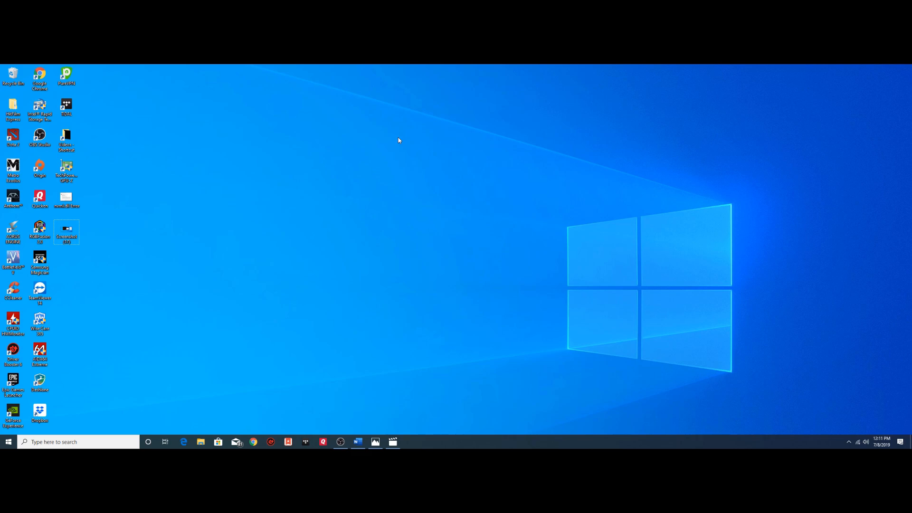
mouse_move(395, 151)
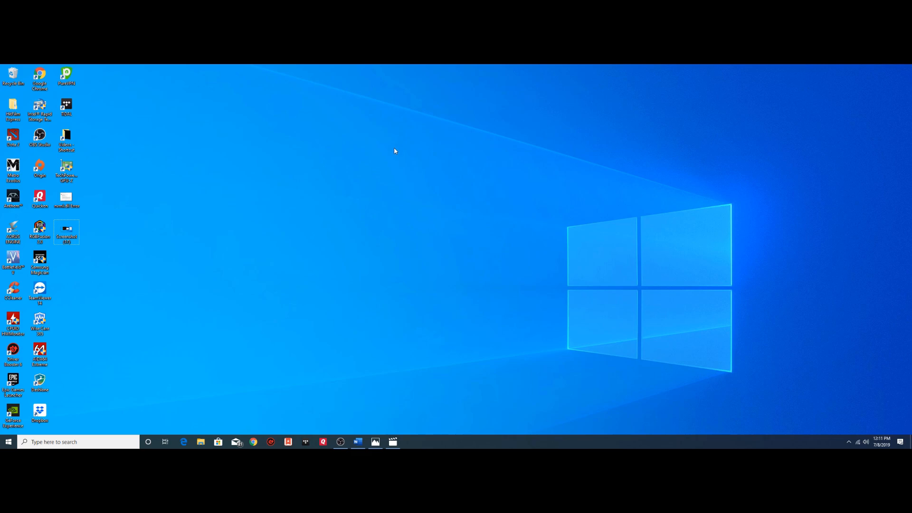
mouse_move(380, 174)
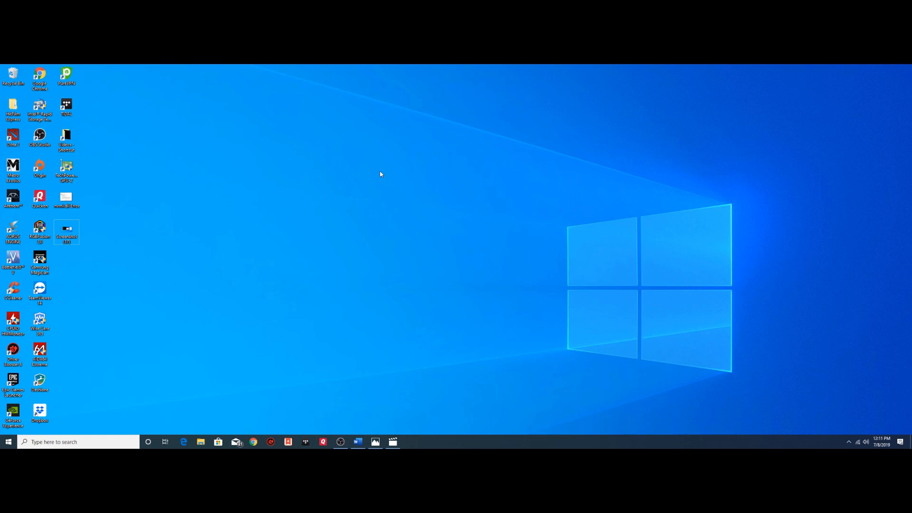
mouse_move(381, 201)
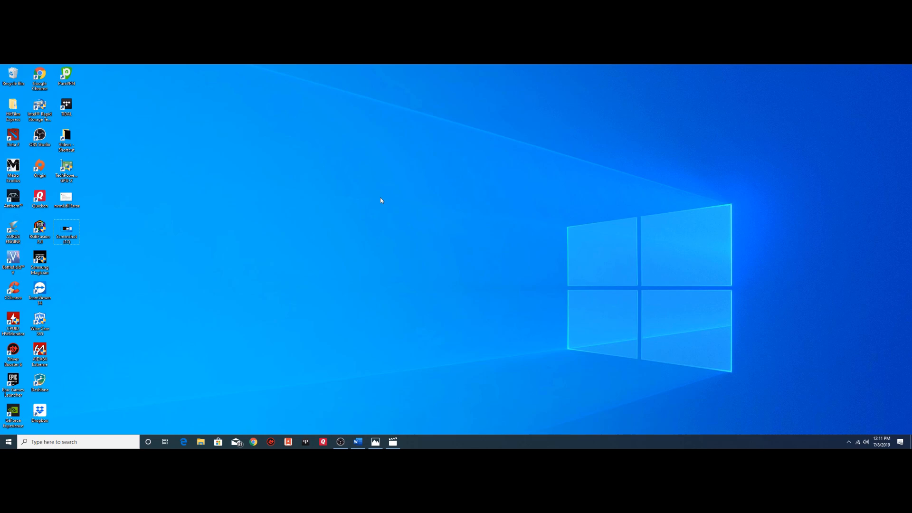
mouse_move(401, 194)
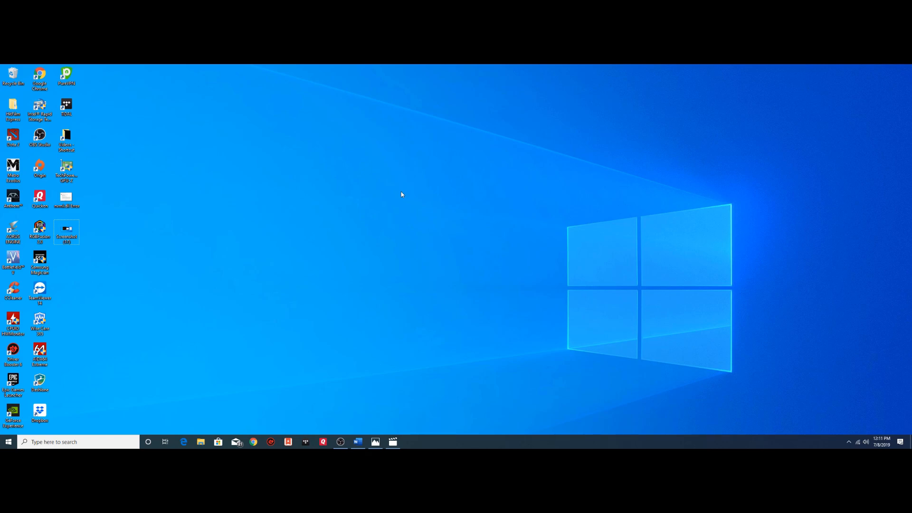
mouse_move(416, 221)
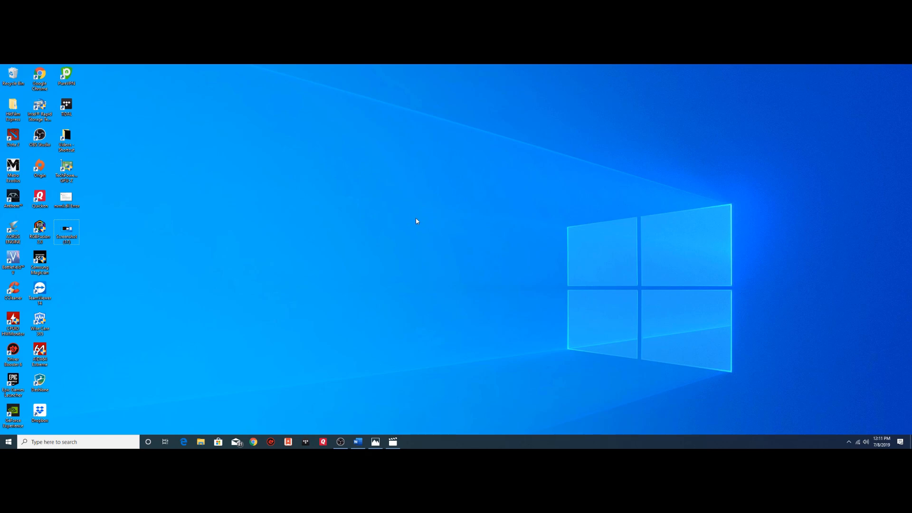
mouse_move(402, 233)
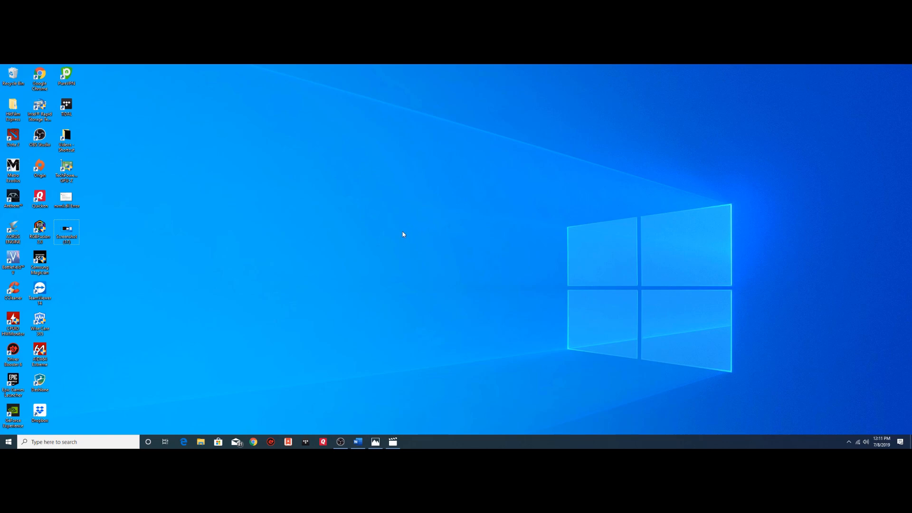